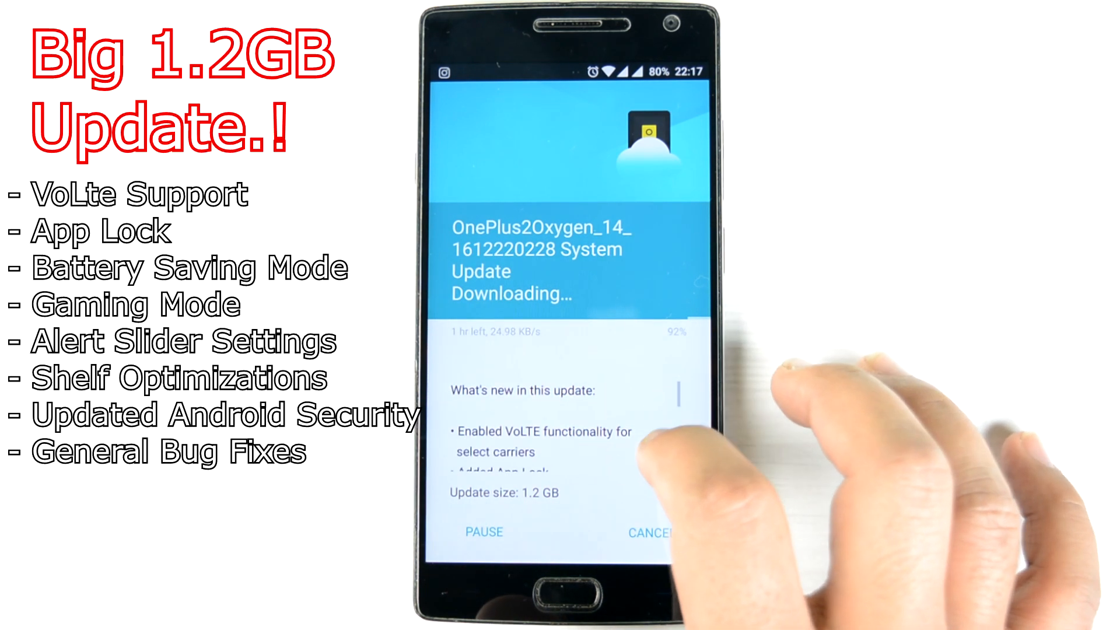
Confirm the restart so the phone reboots and installs the downloaded OxygenOS update
{"action": "scroll", "scroll_direction": "up", "scroll_amount": 3}
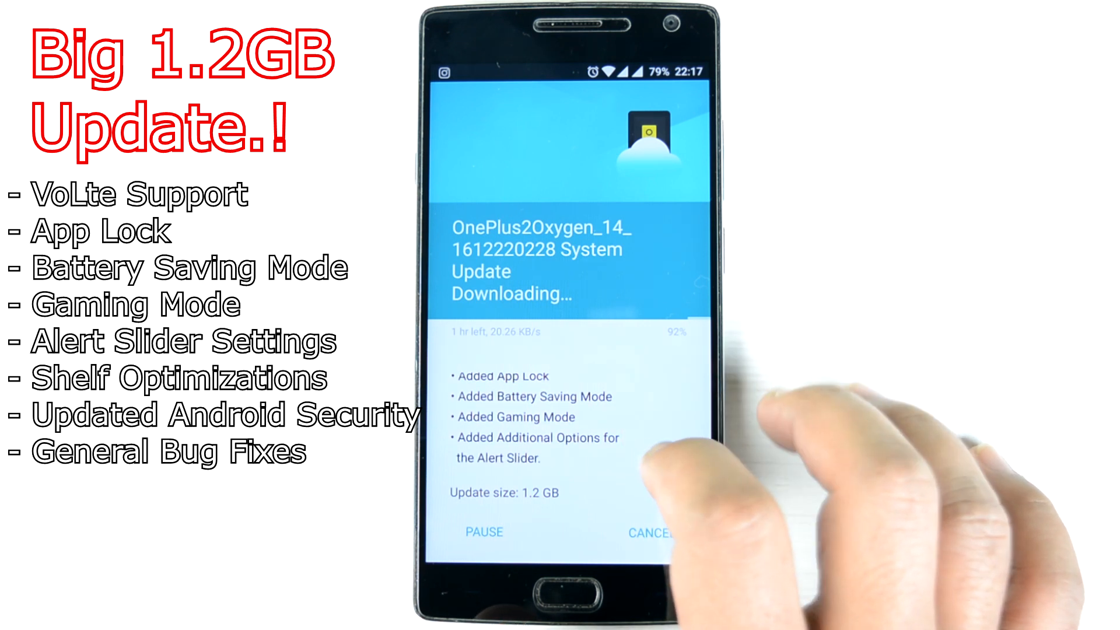
{"action": "scroll", "scroll_direction": "down", "scroll_amount": 3}
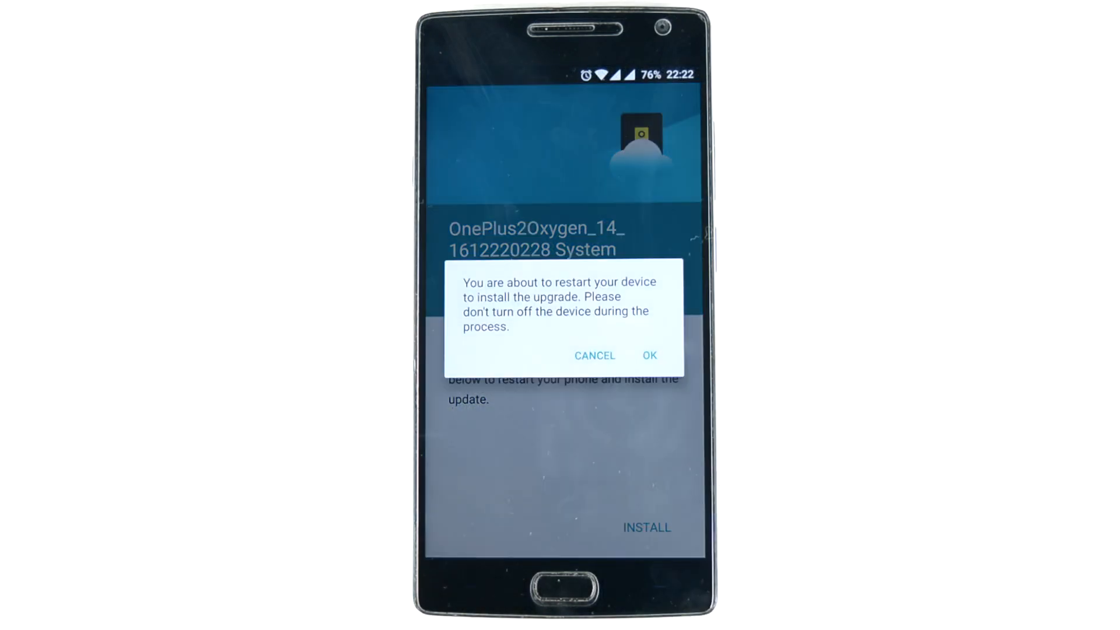
{"action": "left_click", "coordinate": [649, 355]}
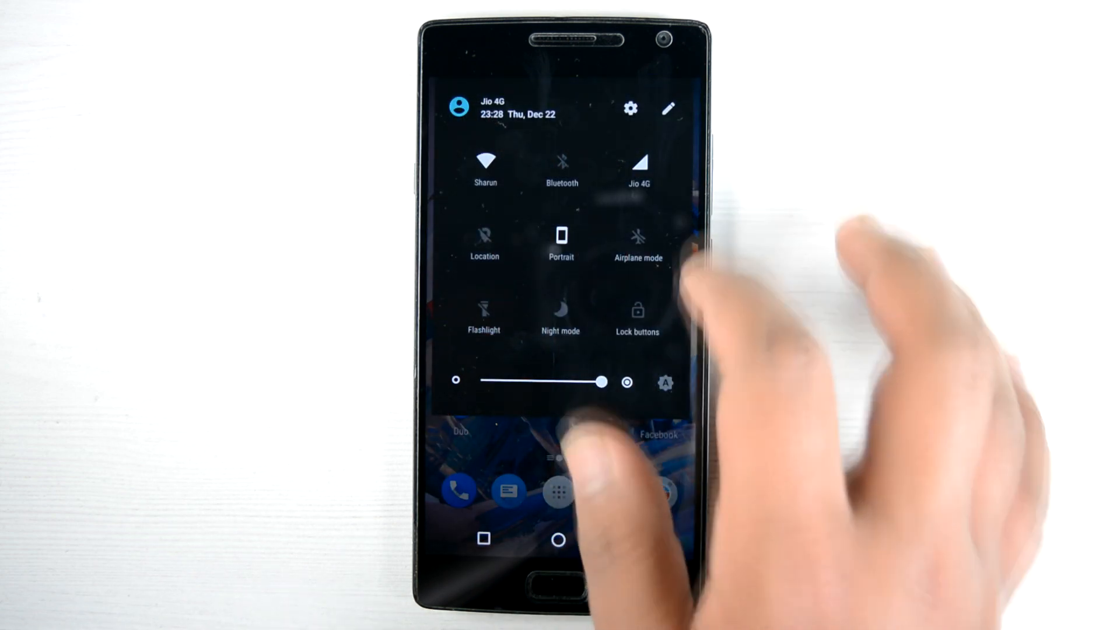
Enter Quick Settings edit mode to reveal extra tiles like Battery Saver, Hotspot and VPN
{"action": "left_click", "coordinate": [668, 109]}
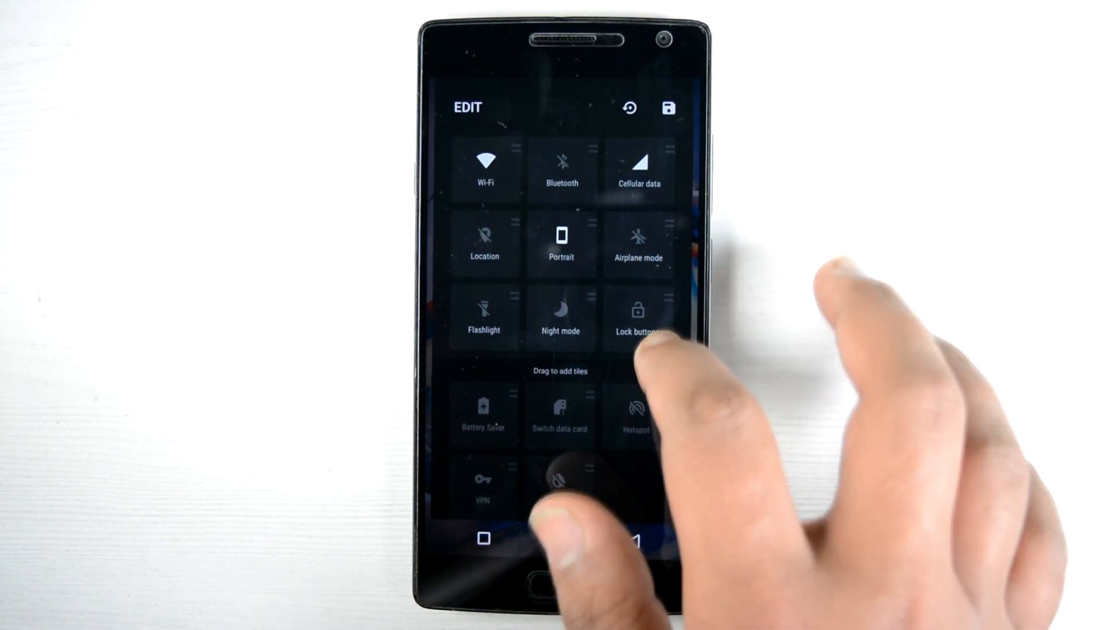